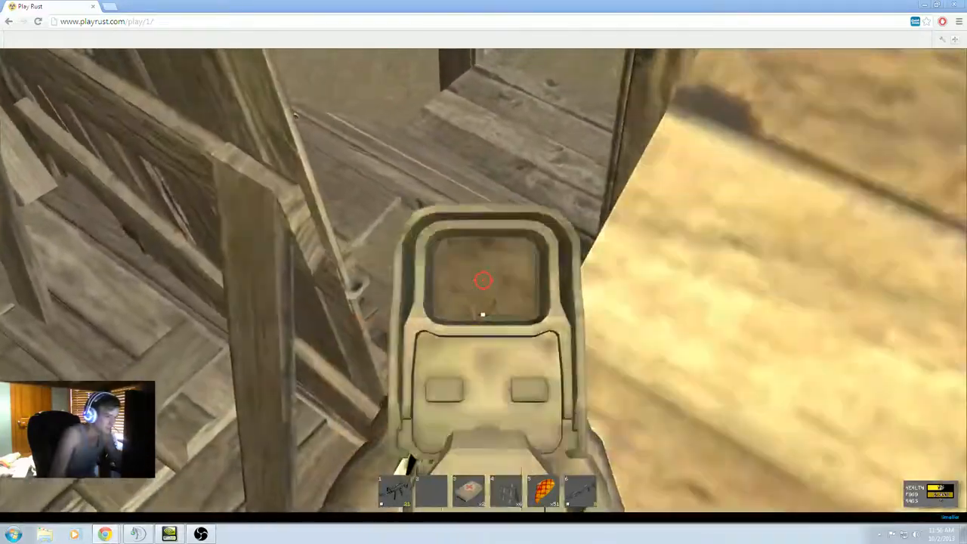
# Keep fighting with the rifle until killed, reaching the YOU ARE DEAD respawn screen.
pyautogui.press('Tab')
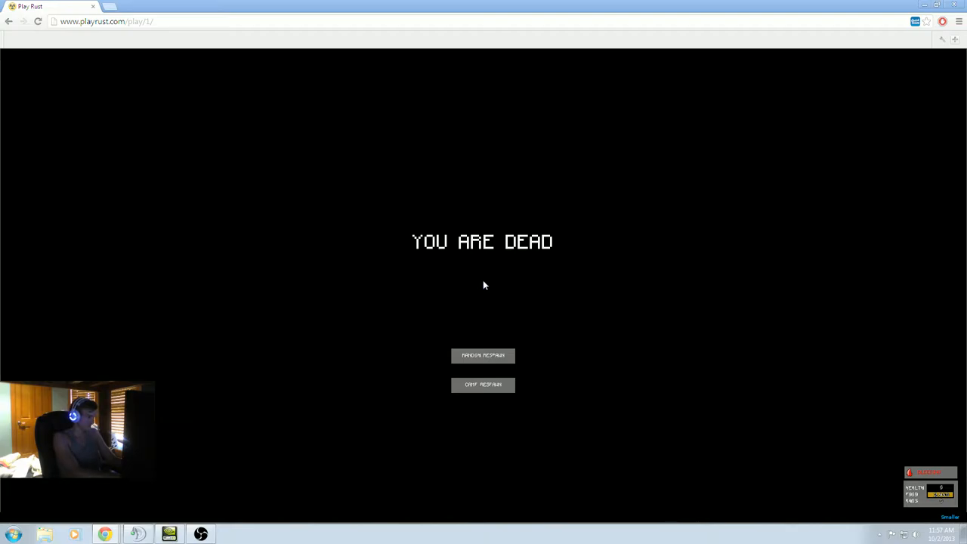
pyautogui.moveTo(483, 386)
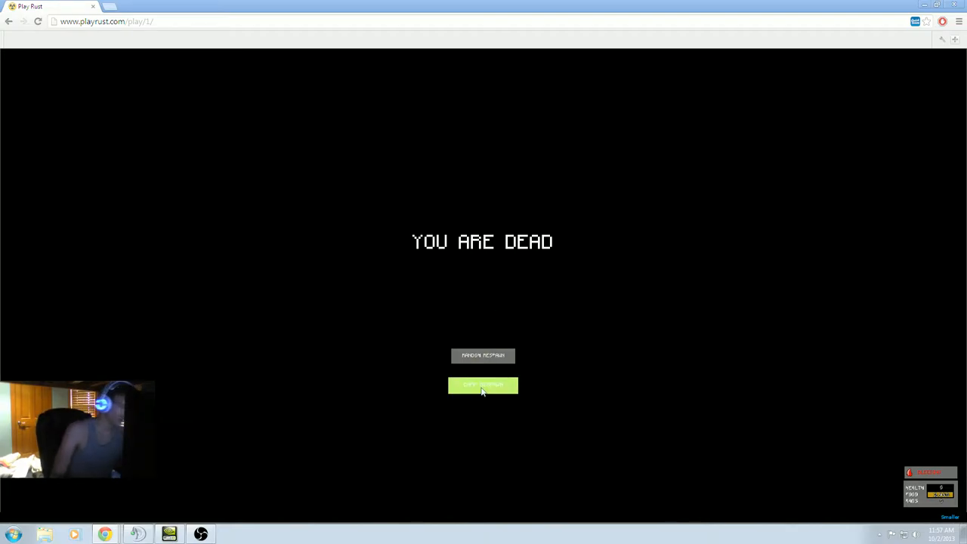